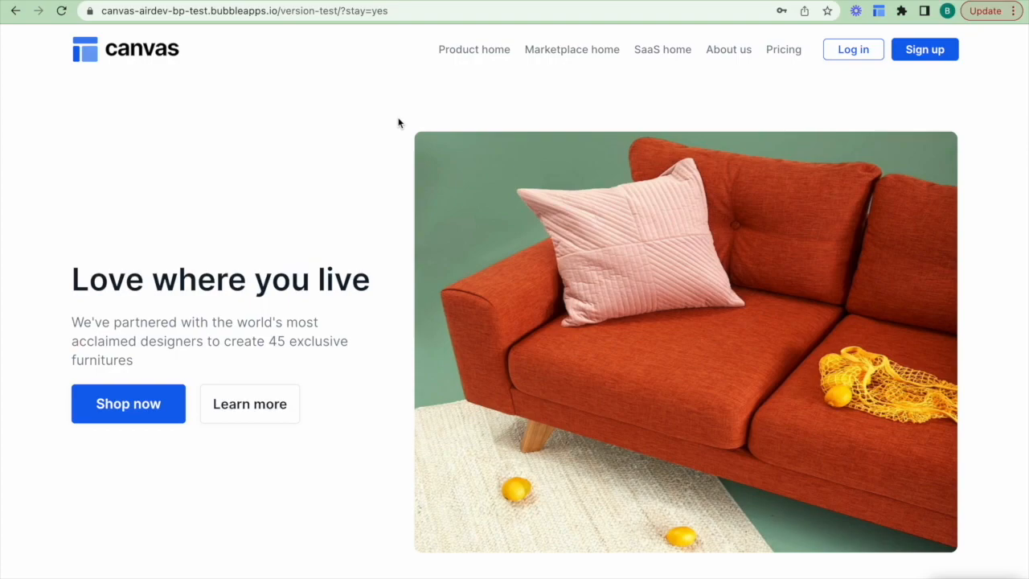
mouse_move(833, 88)
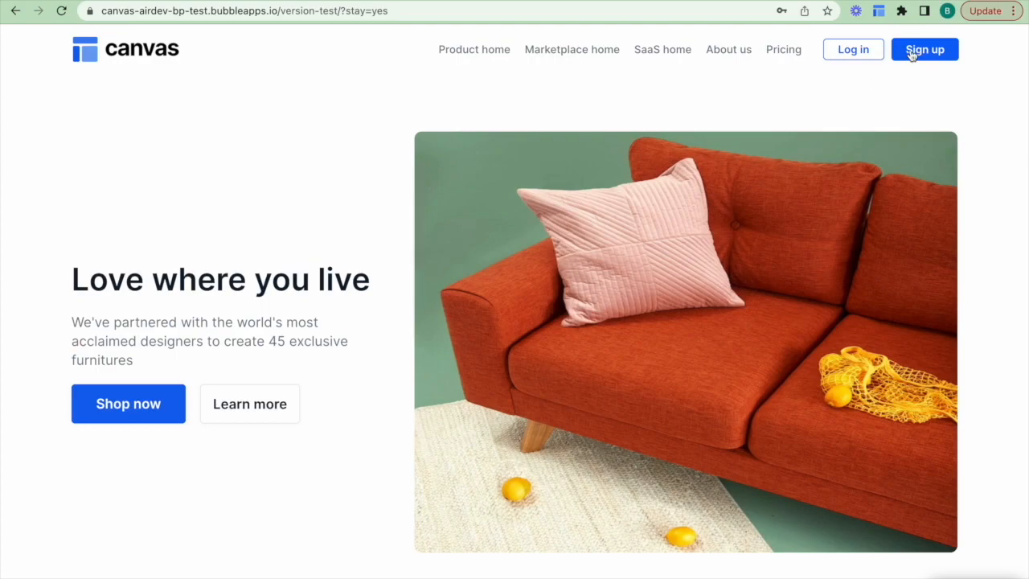
Step: Create a Canvas app preview account with email and password, accepting the terms
left_click(924, 49)
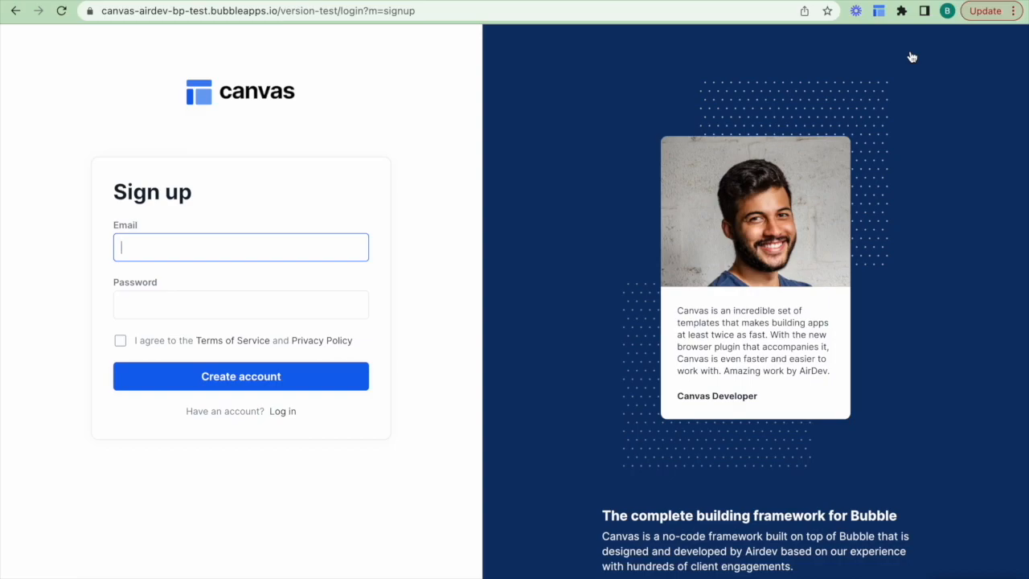
left_click(120, 340)
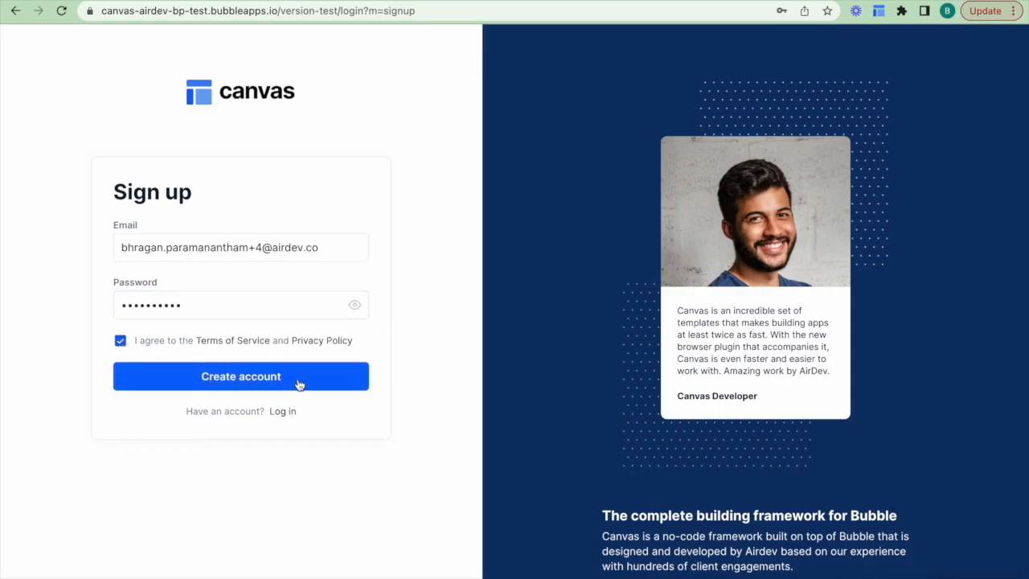
left_click(239, 375)
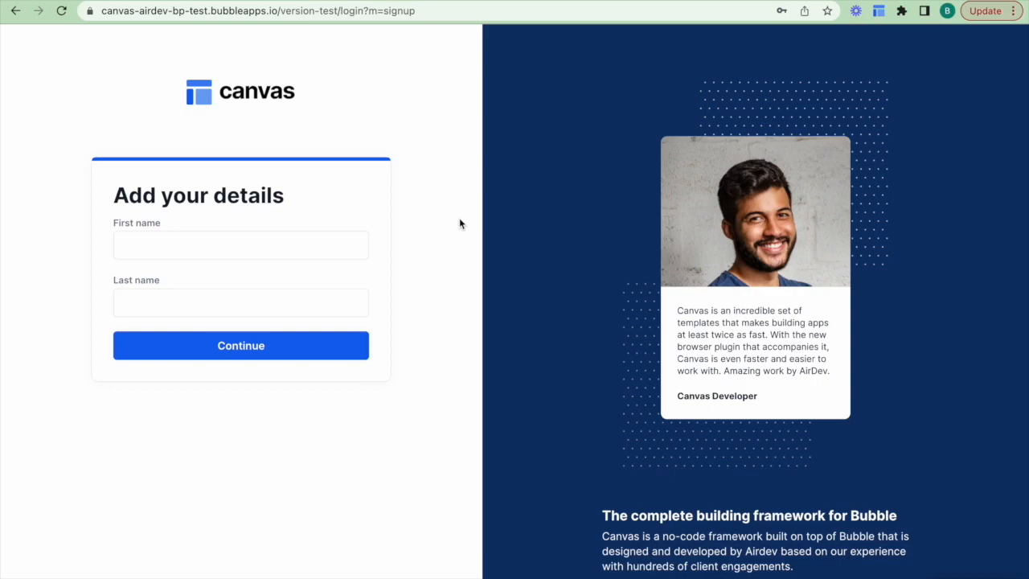
Step: Submit the new user's first and last name, then dismiss Chrome's save-password prompt
type("p")
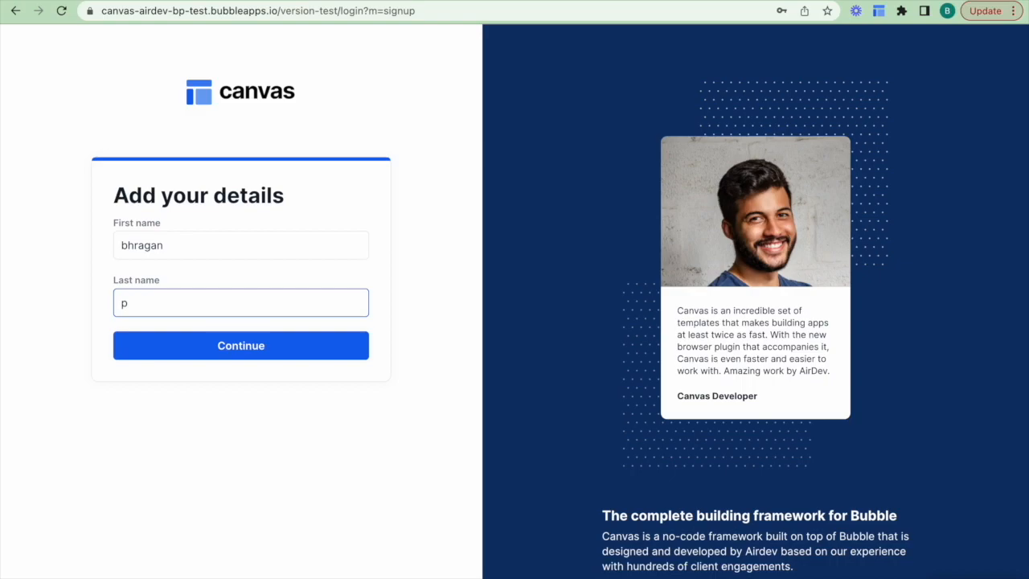
mouse_move(135, 354)
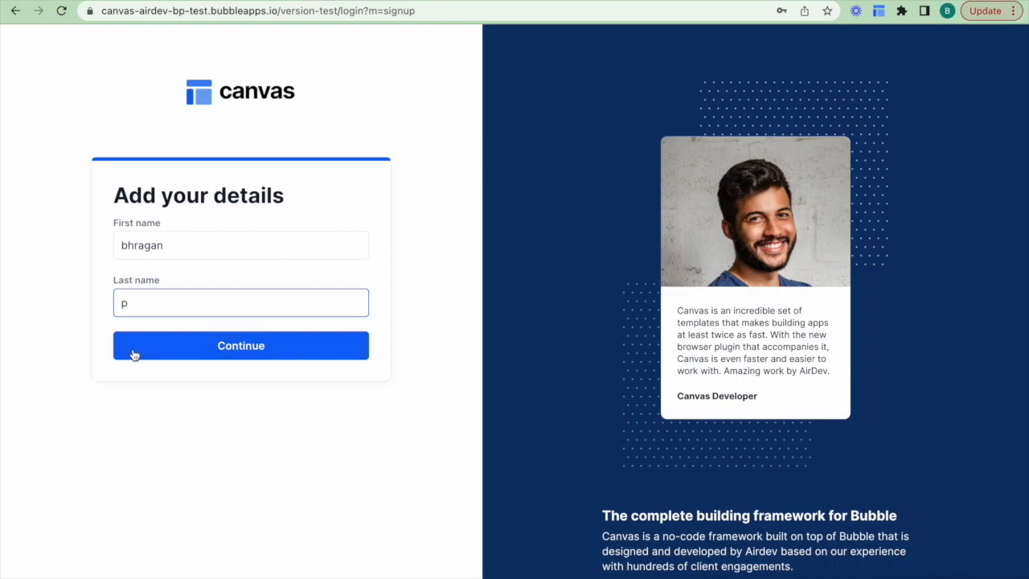
left_click(240, 344)
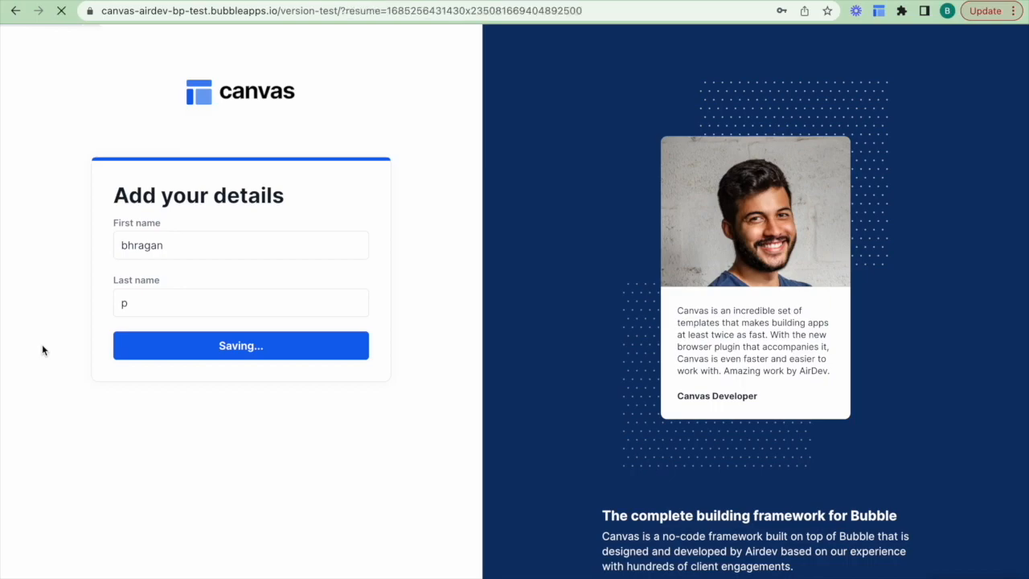
left_click(240, 345)
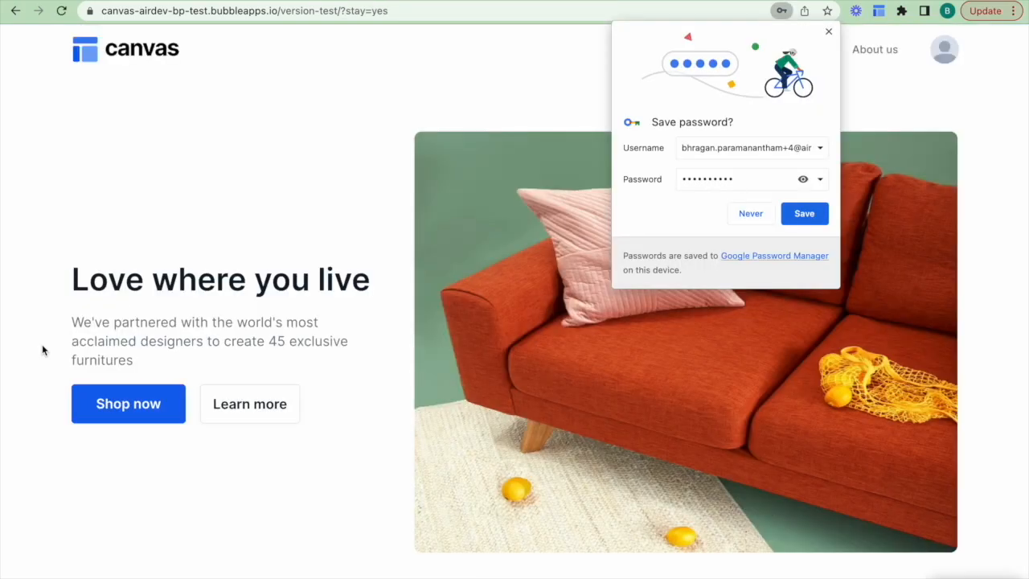
left_click(828, 32)
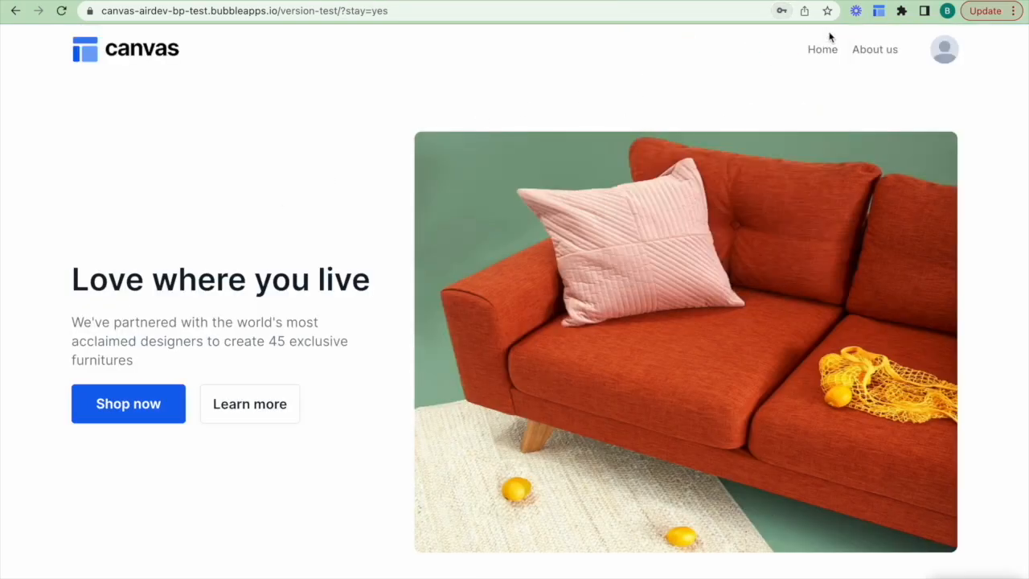
mouse_move(921, 134)
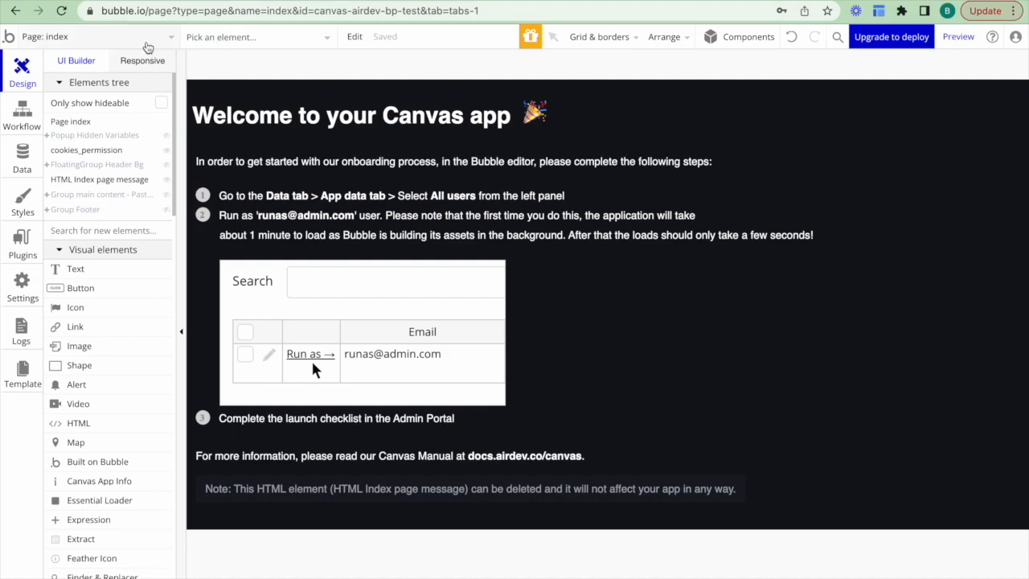
Step: Choose the signup/login reusable element from the editor's page dropdown
left_click(88, 36)
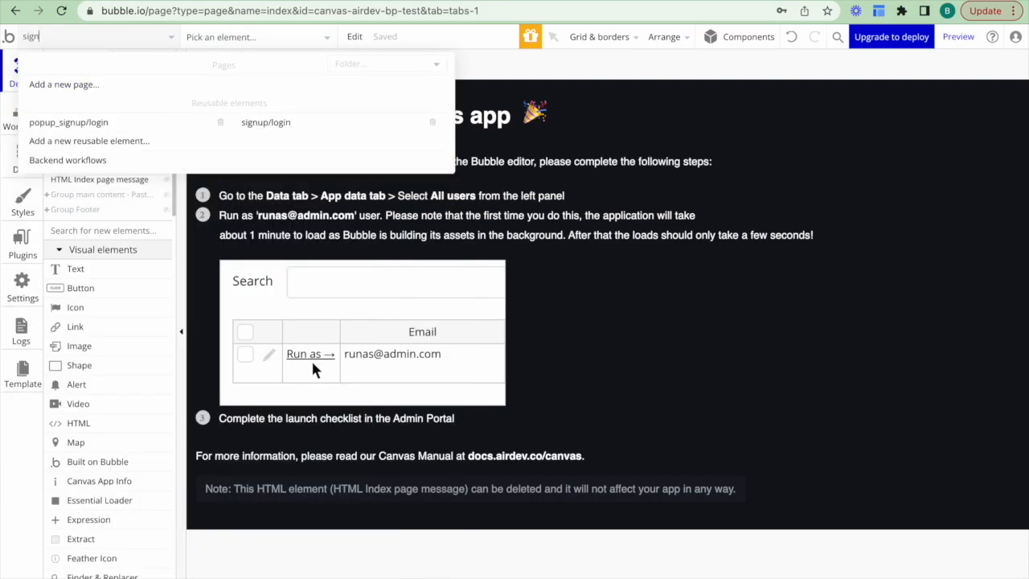
left_click(266, 123)
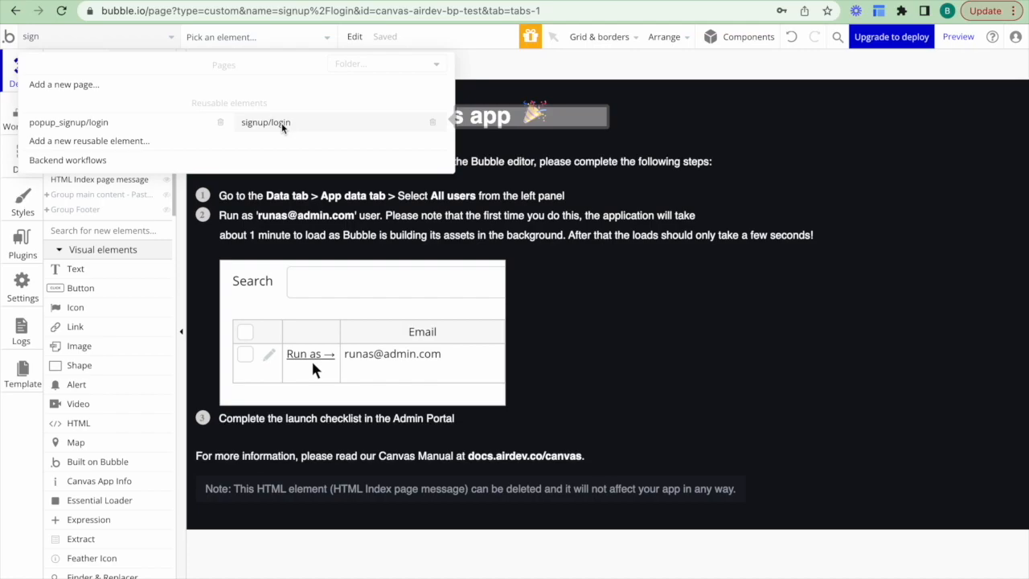
left_click(265, 122)
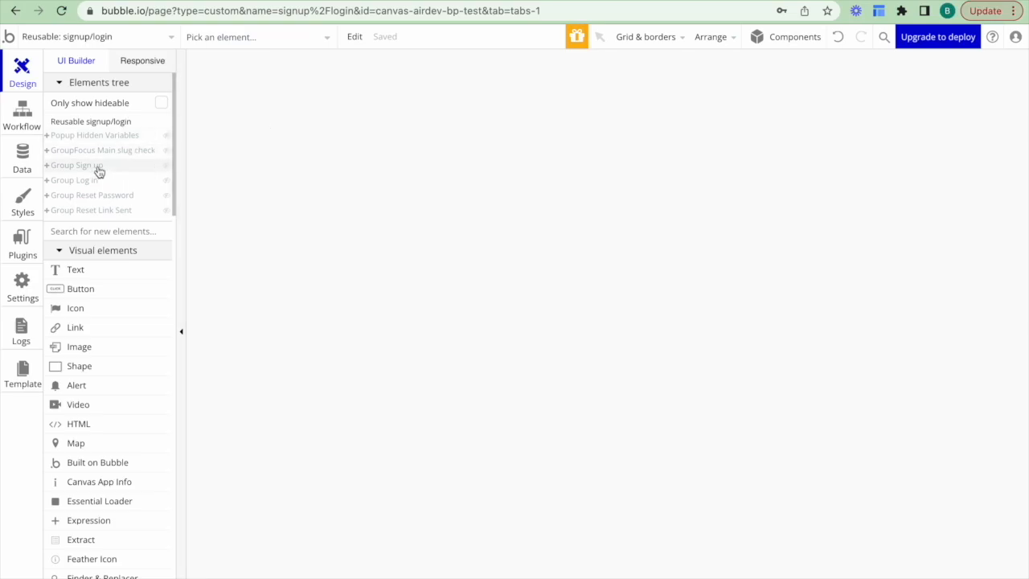
Step: Select Group Sign up and expand Signup - Step 1 to show the social signup buttons and user-type groups
left_click(76, 165)
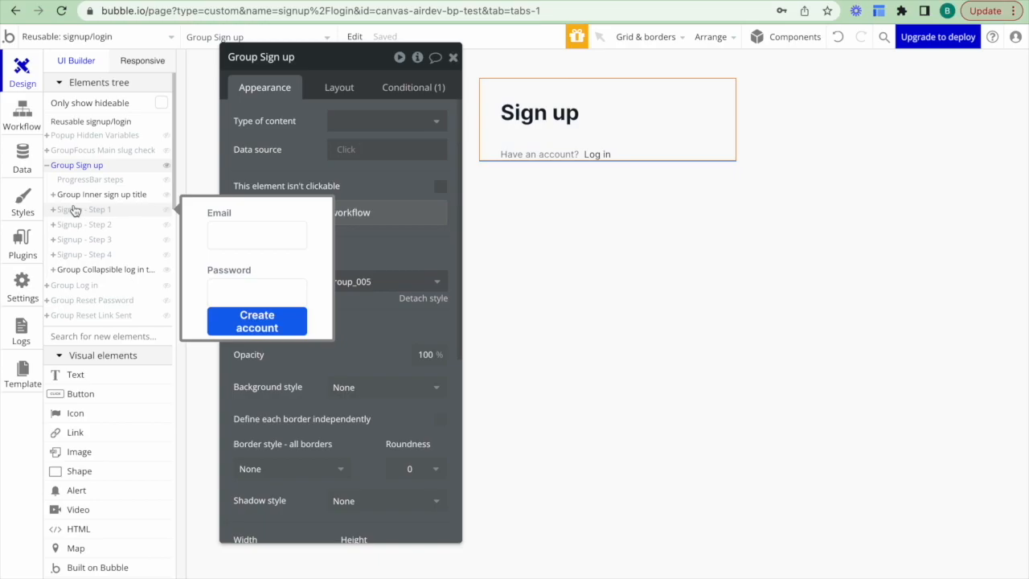
left_click(84, 209)
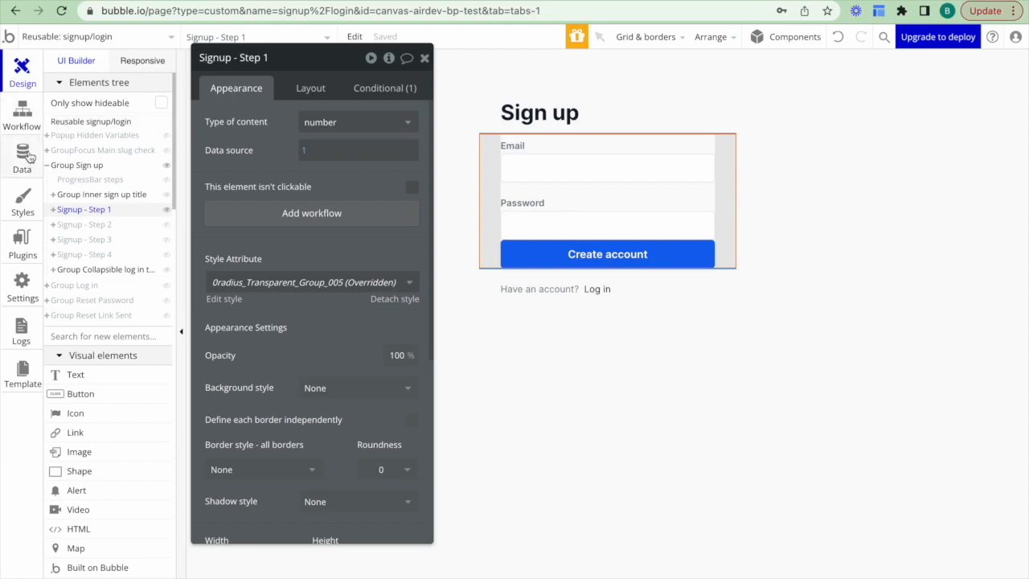
left_click(53, 209)
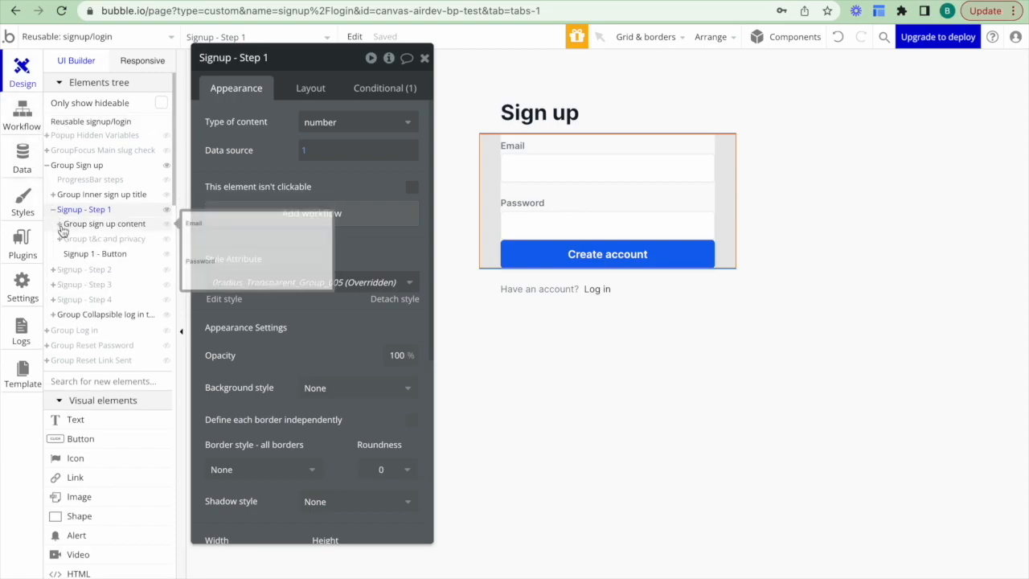
left_click(112, 238)
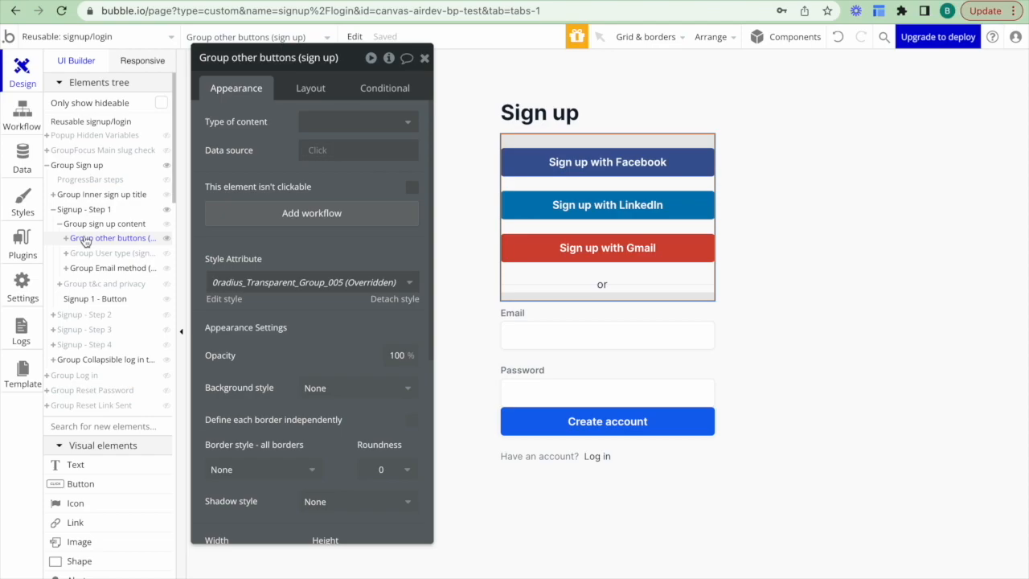
left_click(113, 252)
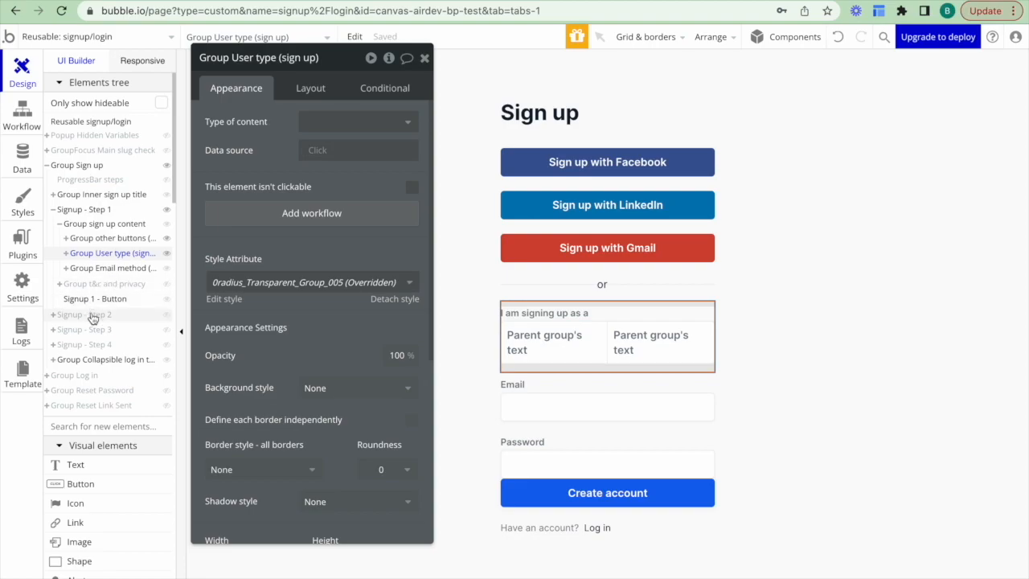
Step: Expand Signup - Step 2 to reveal its first-name and additional fields groups
left_click(84, 314)
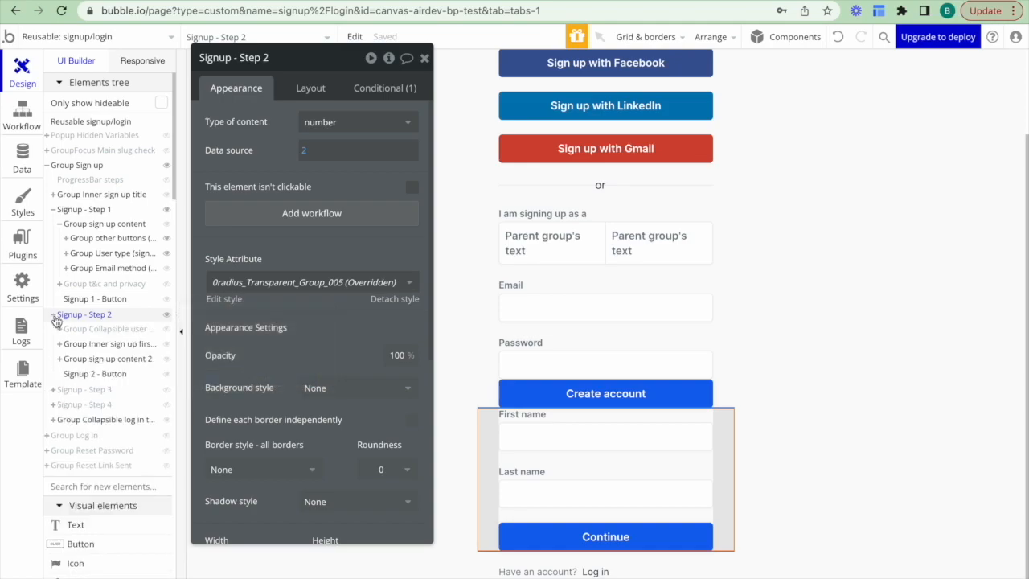
left_click(53, 344)
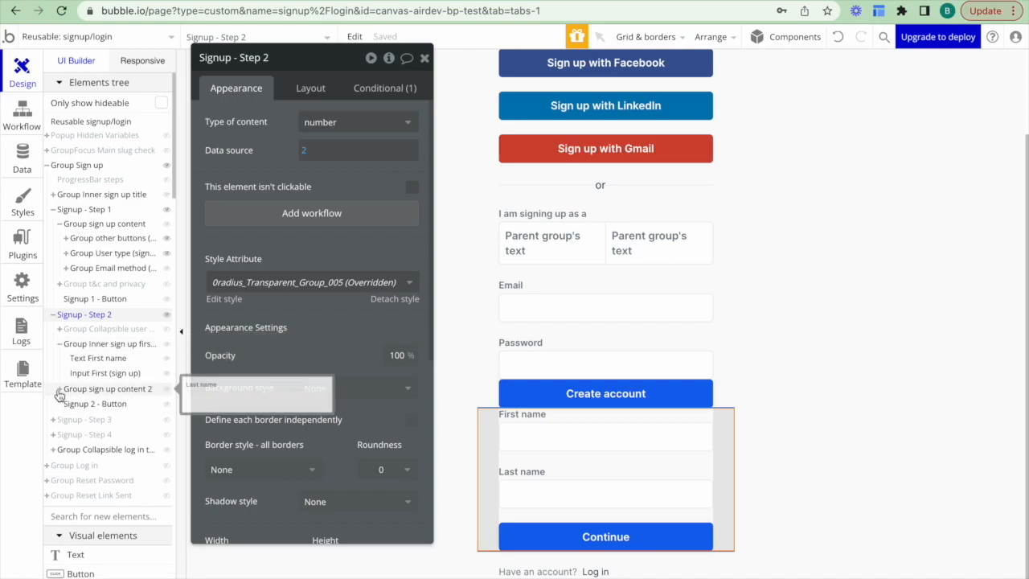
left_click(51, 389)
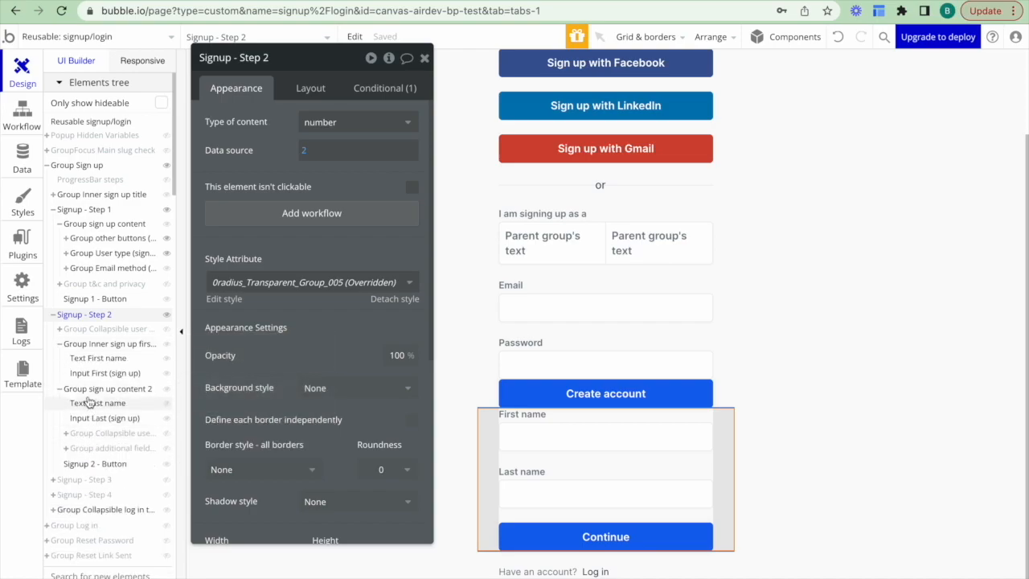
left_click(113, 431)
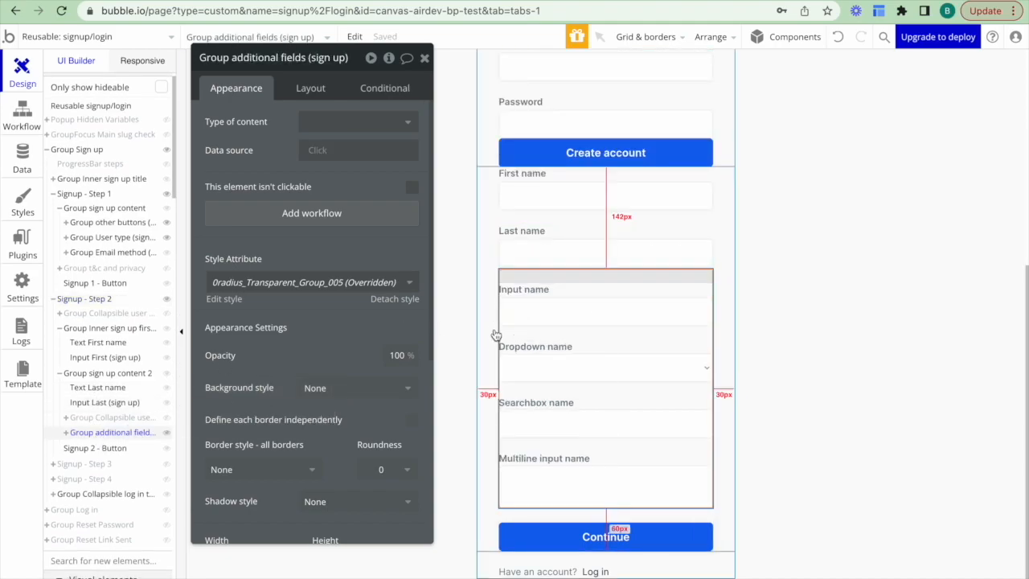
mouse_move(479, 354)
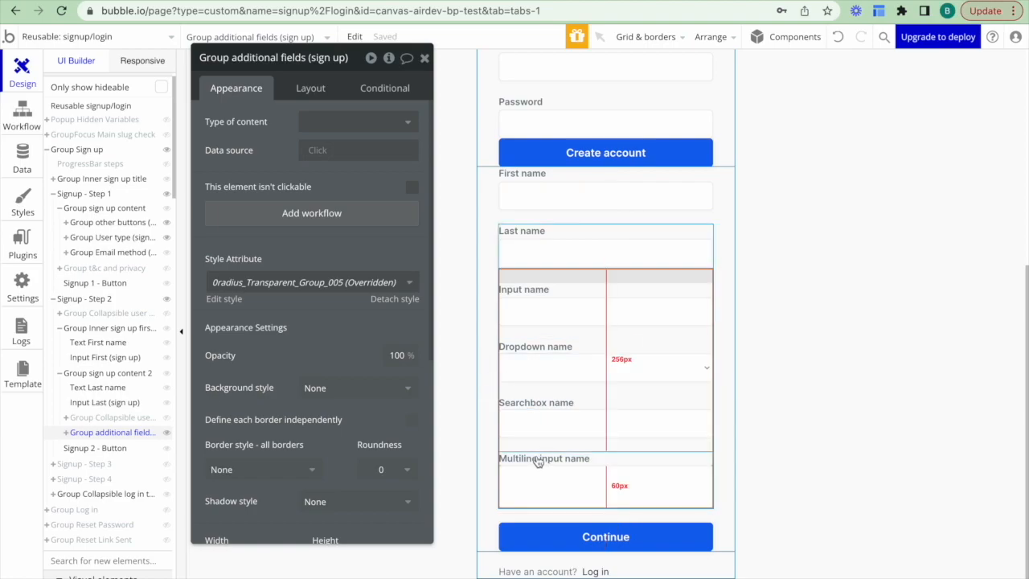
Step: Rename the multiline input label to 'Bio' and select Signup - Step 3
left_click(543, 458)
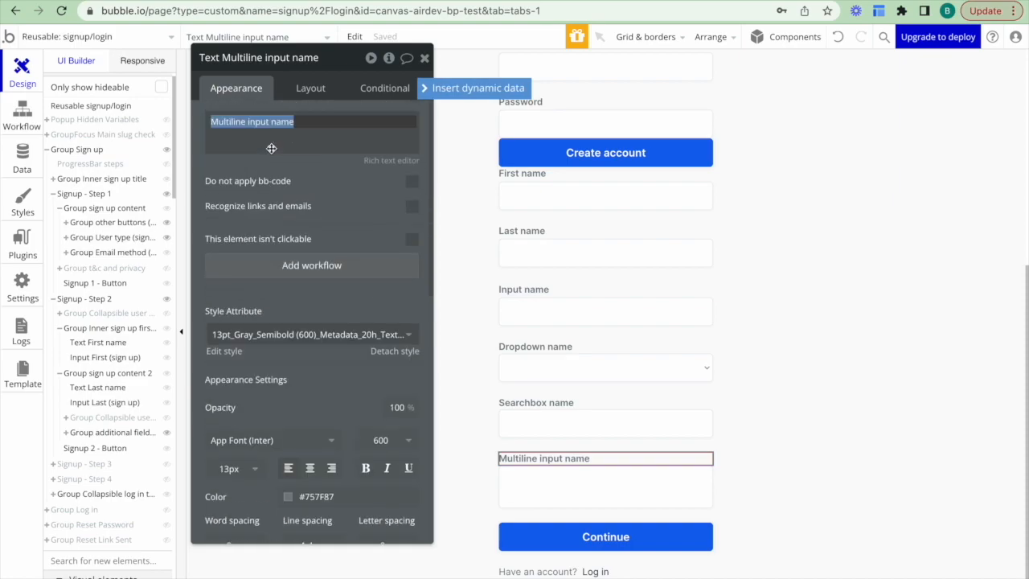
type("Bio")
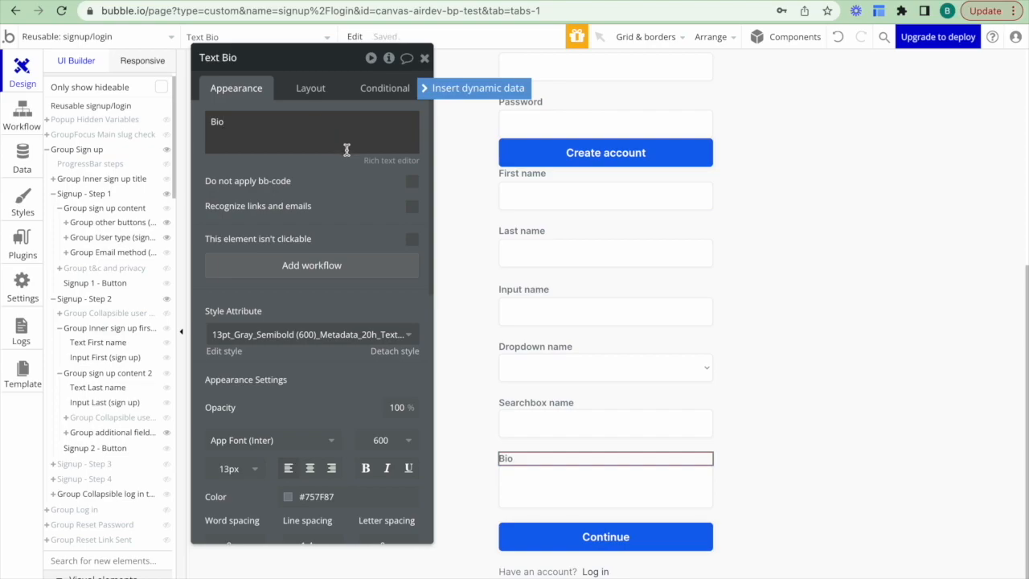
mouse_move(333, 172)
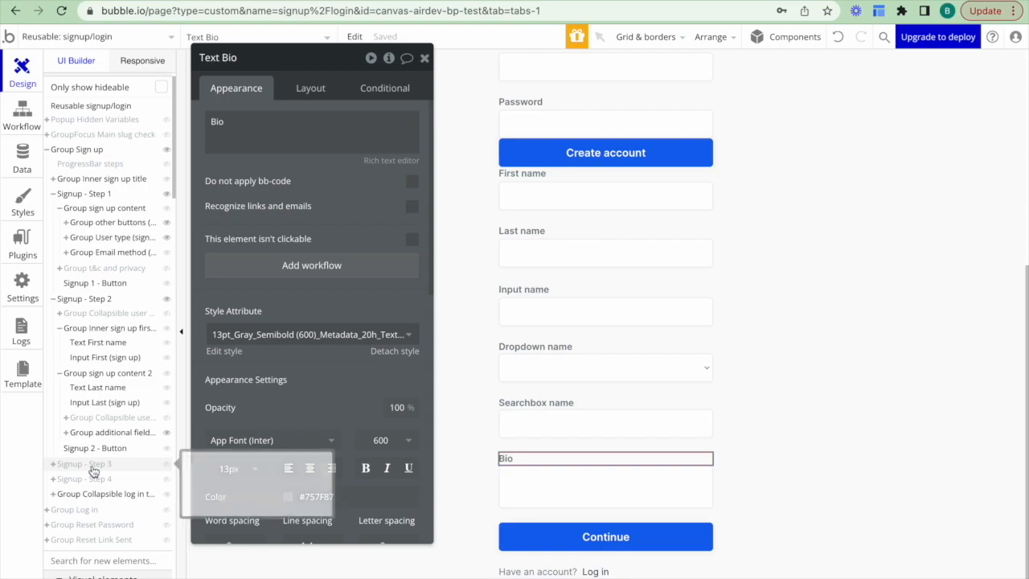
left_click(83, 463)
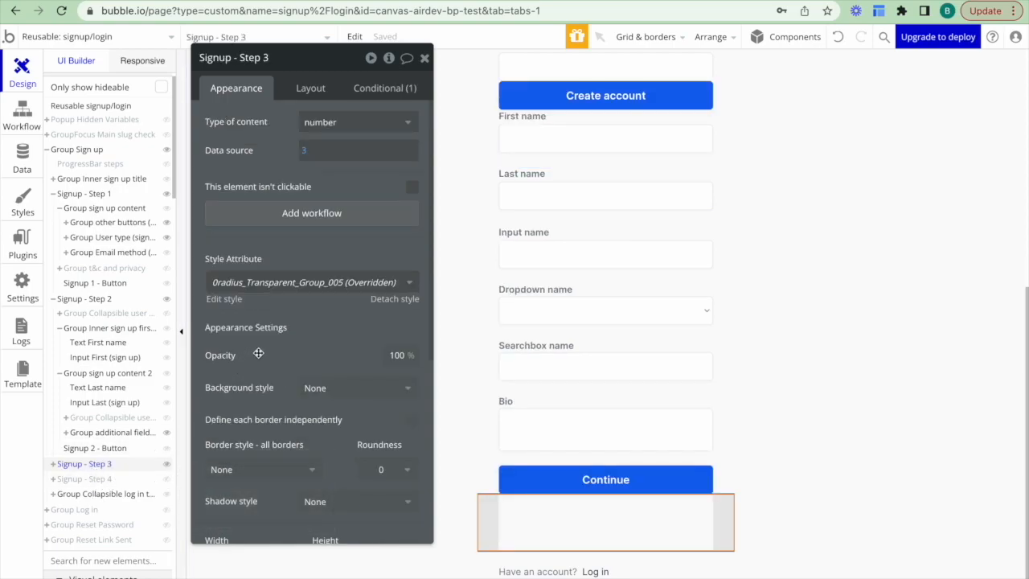
Step: Reload the signup/login reusable element from the Reusable elements list
left_click(84, 479)
type("sign")
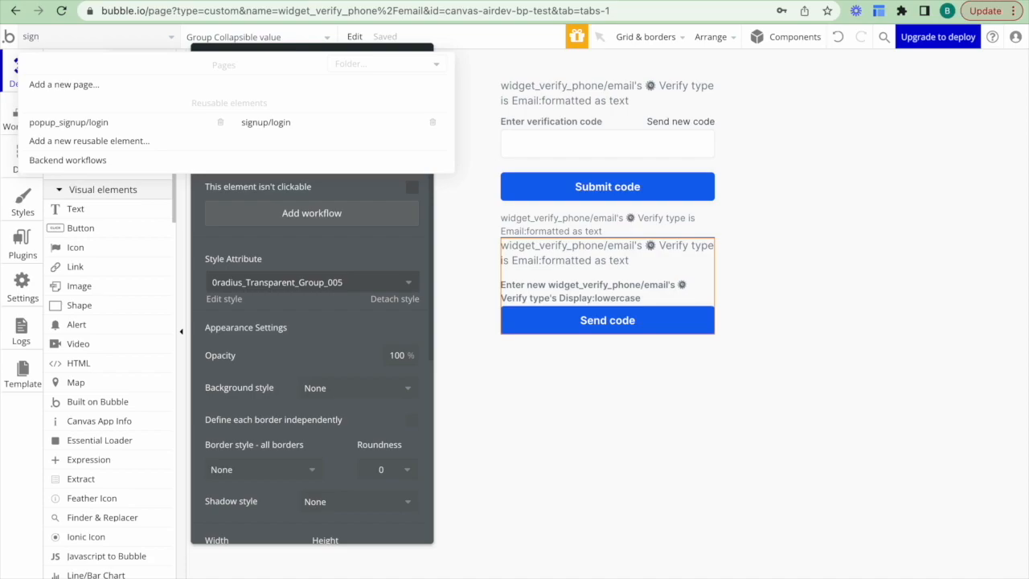
left_click(265, 121)
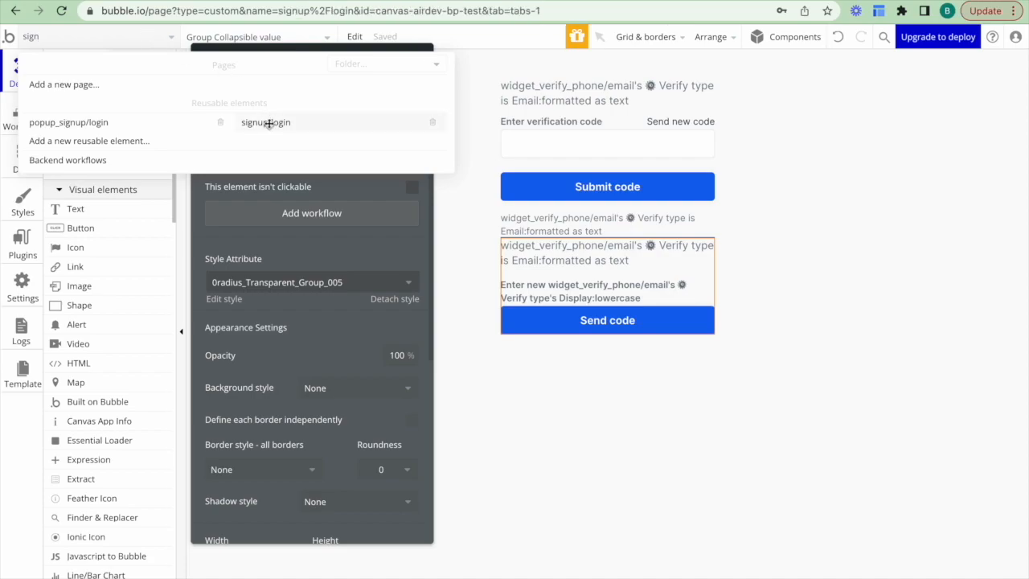
left_click(265, 122)
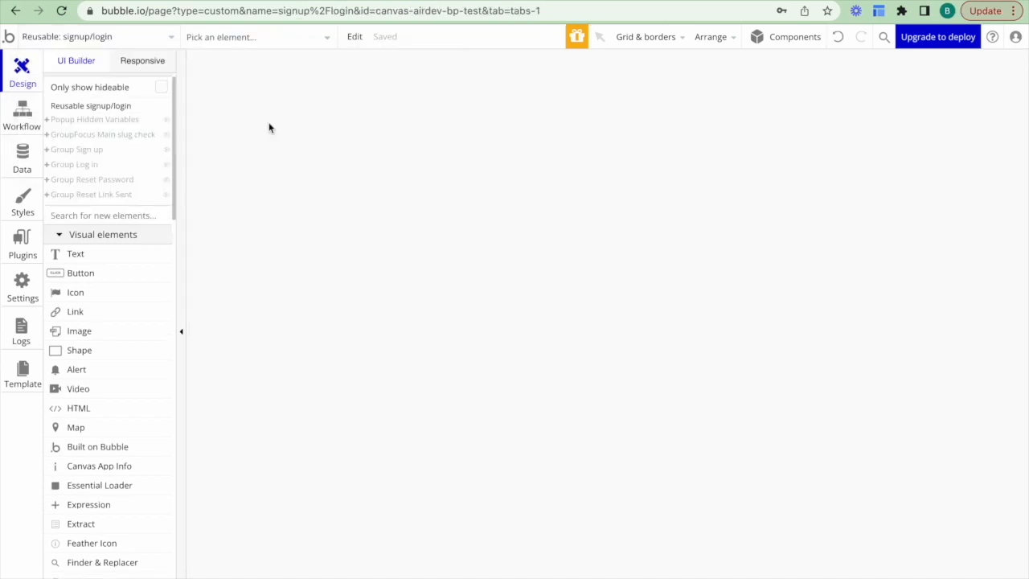
Step: Select Group Sign up, switch to its workflows, and scroll to the custom signup events
left_click(77, 150)
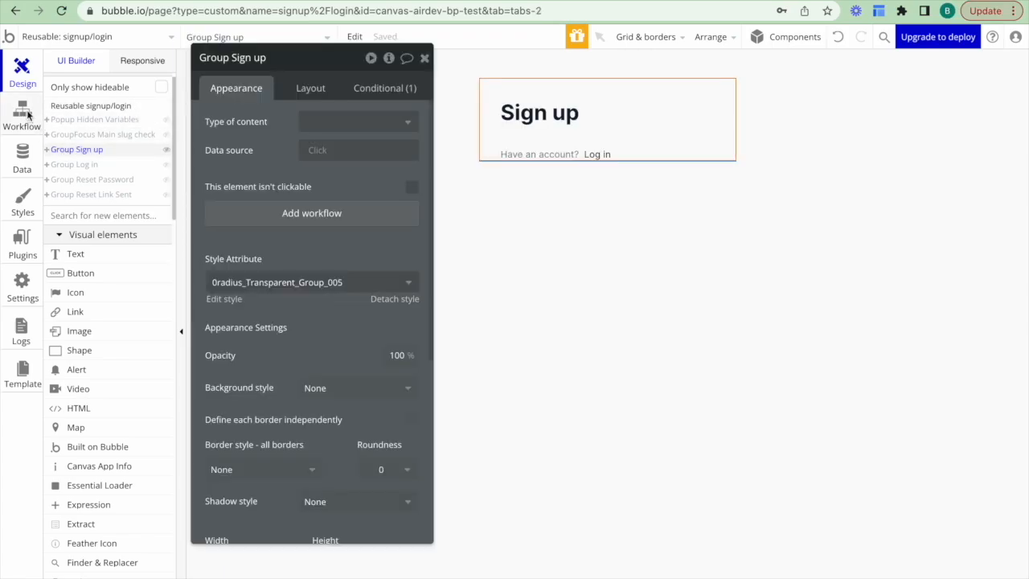
left_click(22, 113)
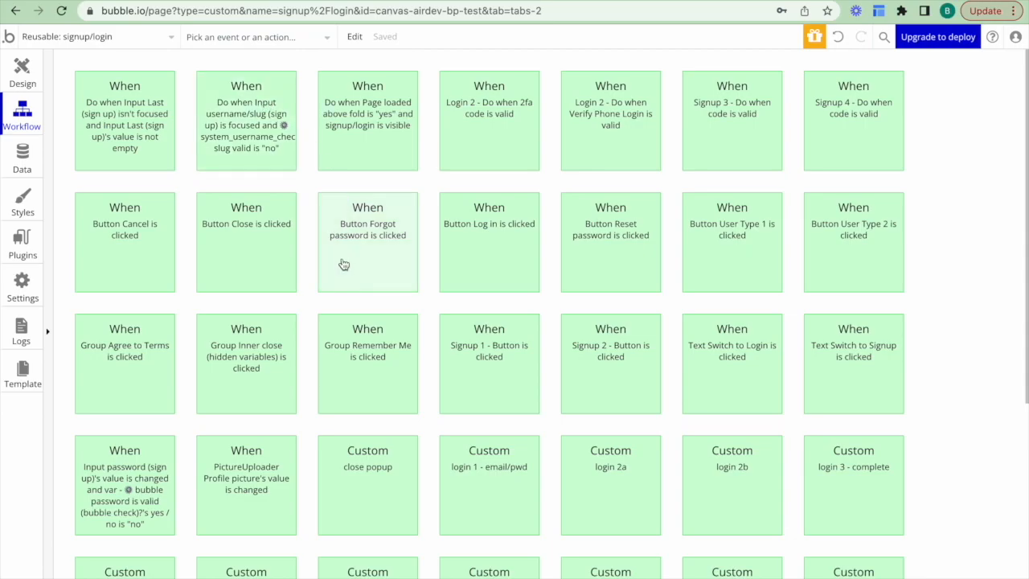
scroll("down", 3)
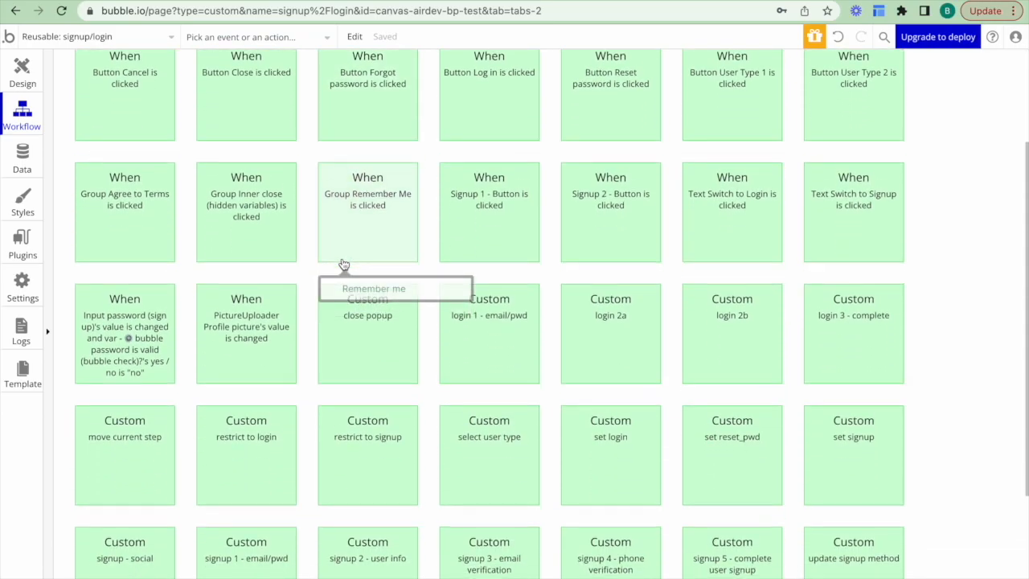
scroll("down", 3)
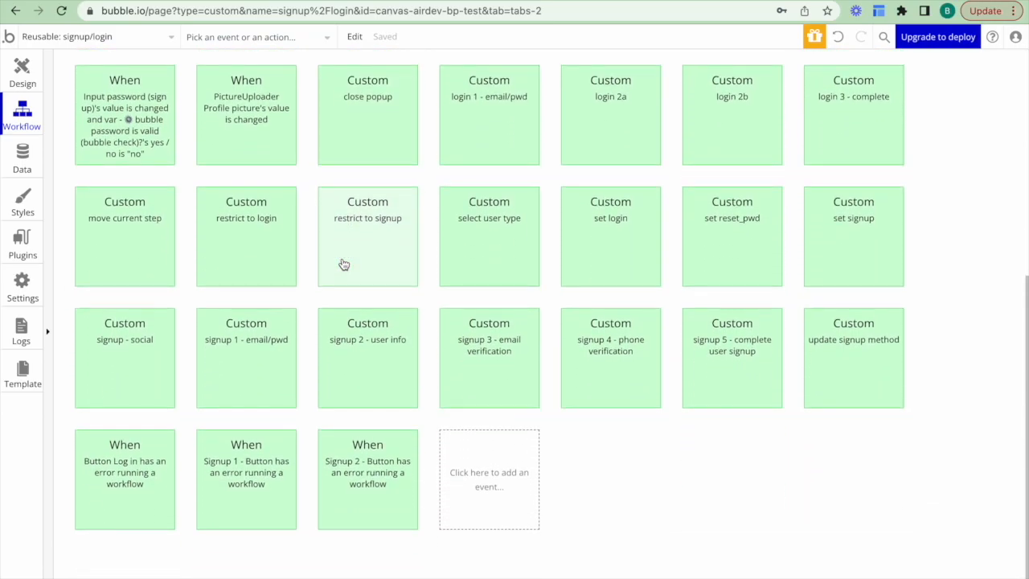
mouse_move(242, 387)
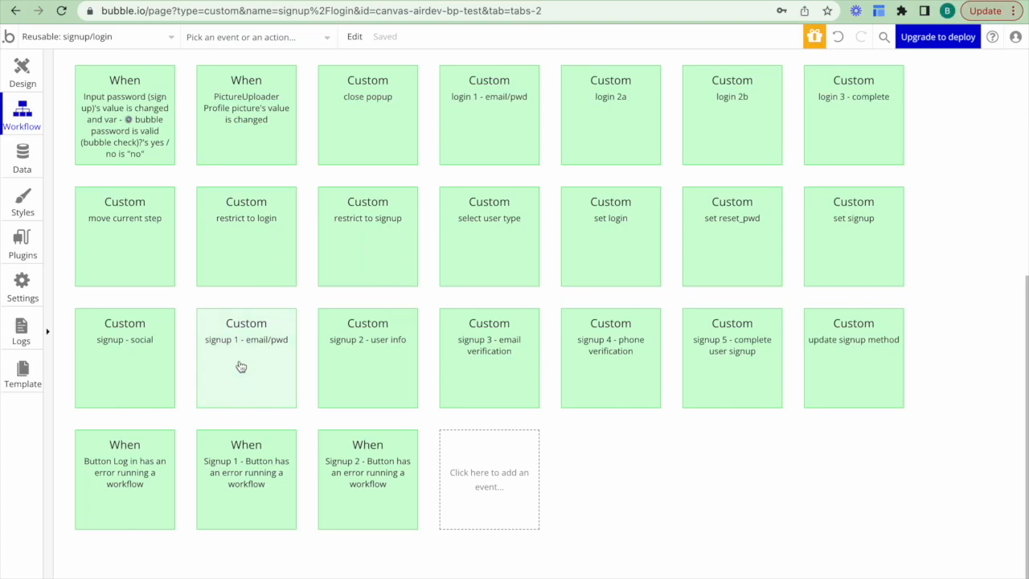
Step: Open 'signup 1 - email/pwd' and inspect its 'Sign the user up' step
left_click(246, 358)
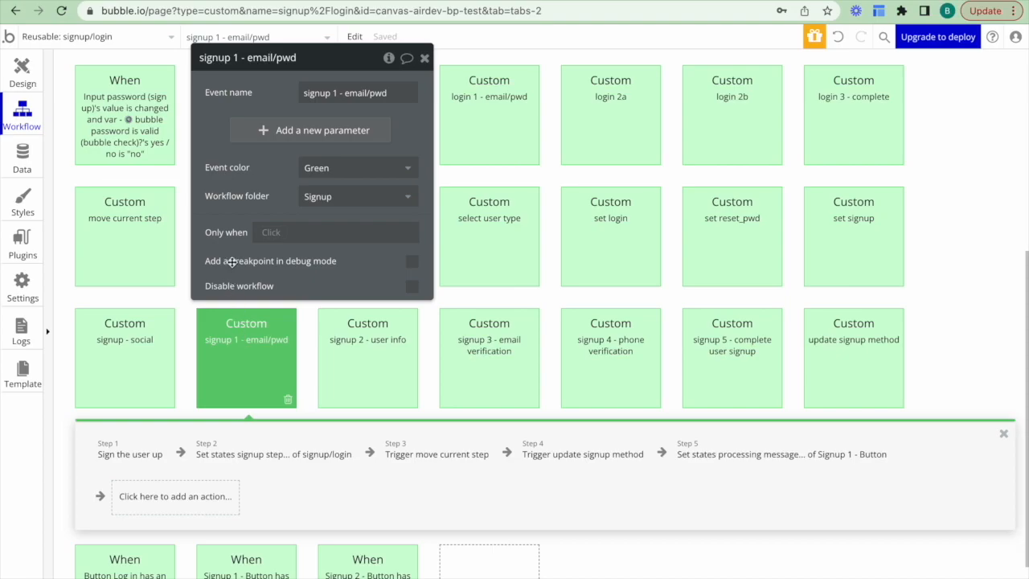
mouse_move(724, 362)
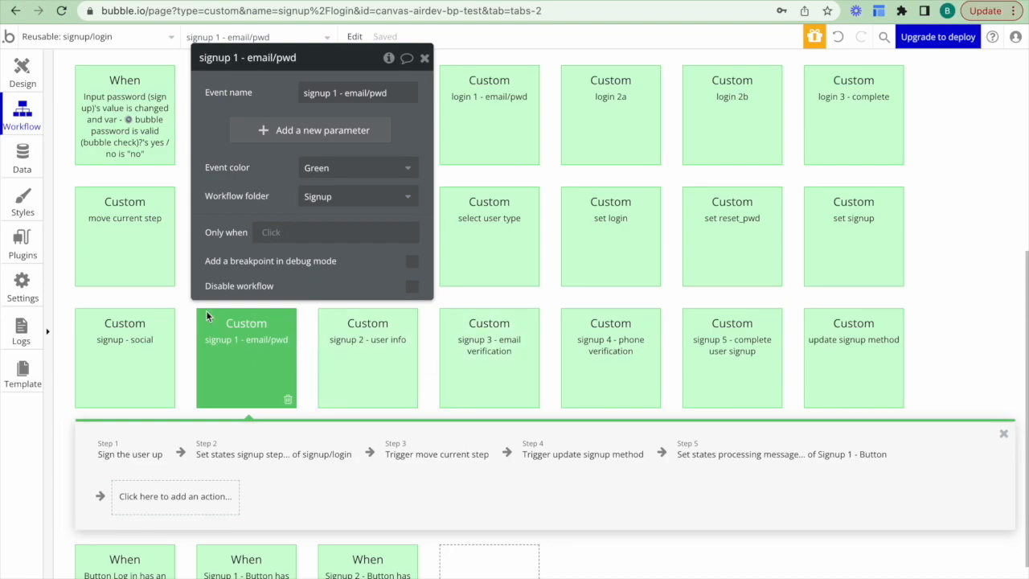
left_click(129, 454)
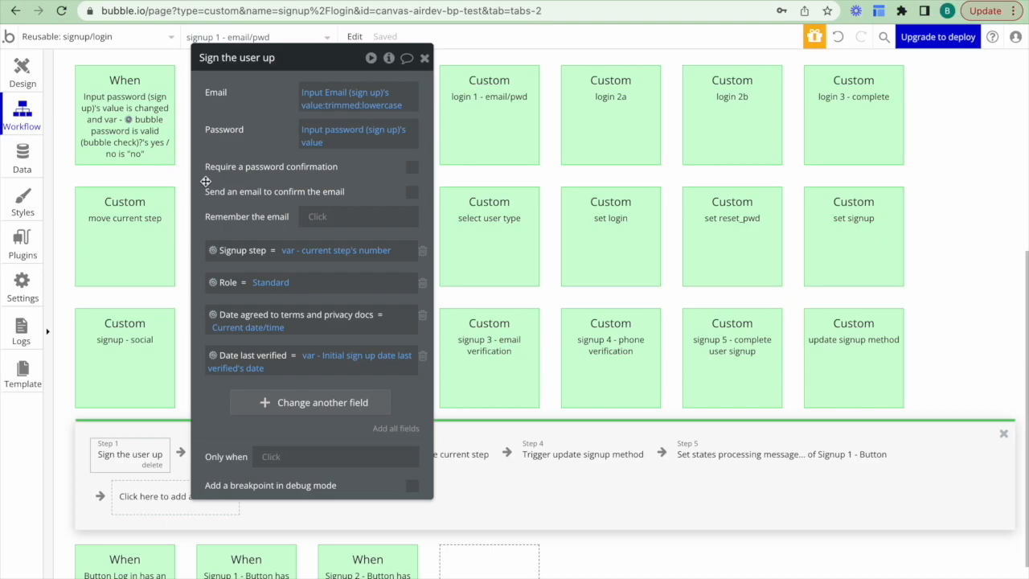
mouse_move(195, 286)
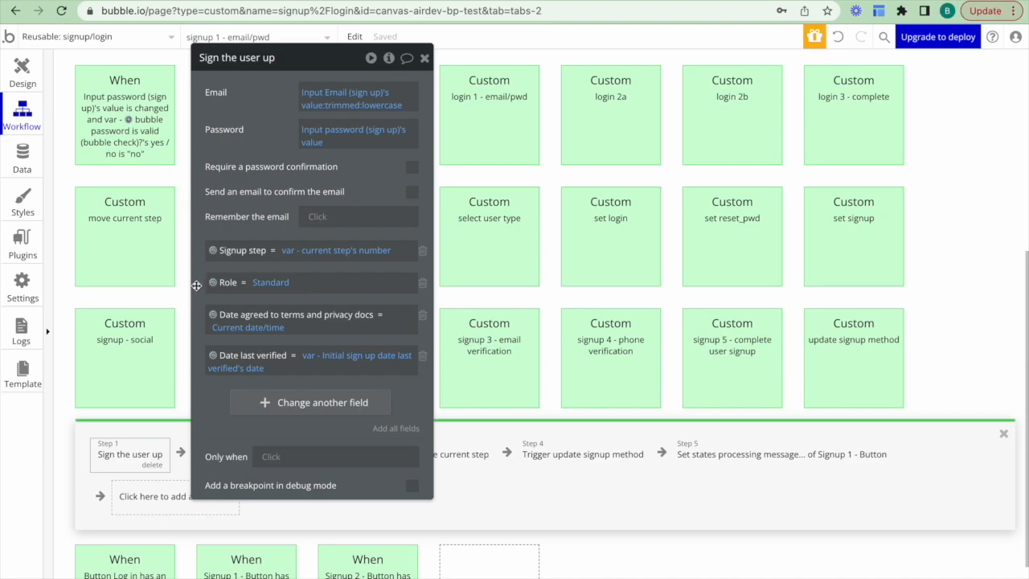
mouse_move(214, 203)
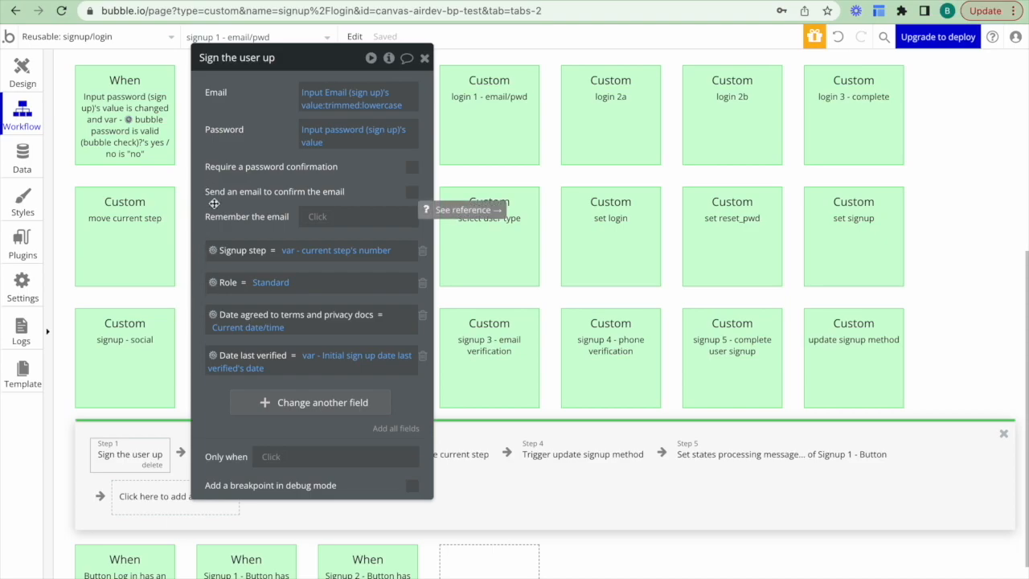
mouse_move(276, 126)
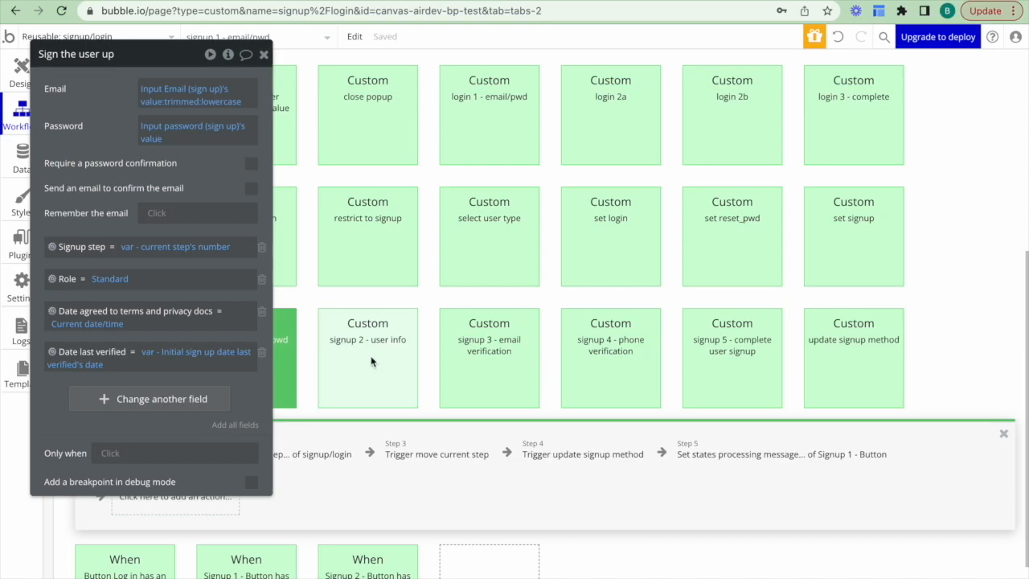
Step: Open 'signup 2 - user info' and inspect its 'Make changes to current user' step
left_click(367, 358)
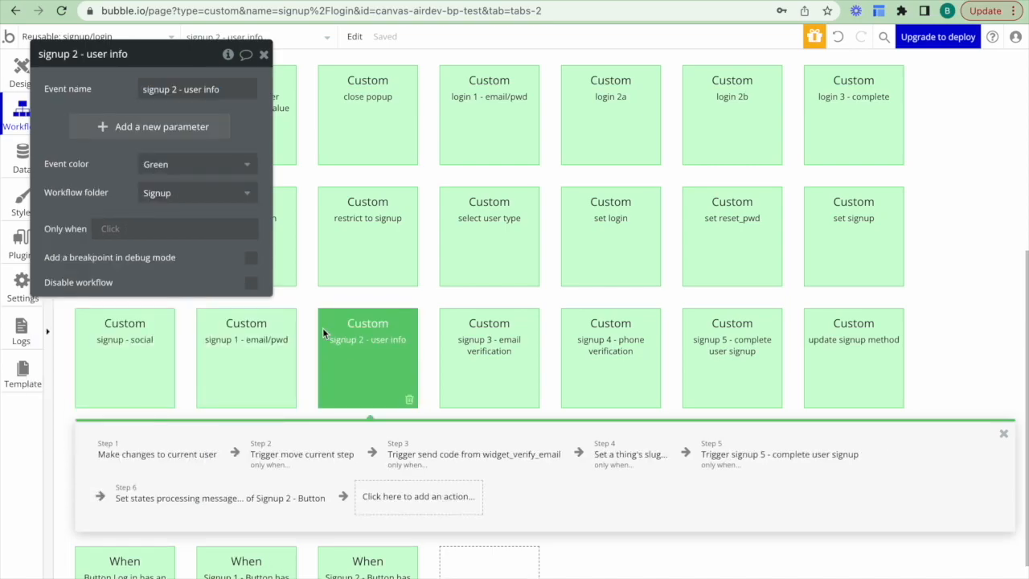
mouse_move(179, 448)
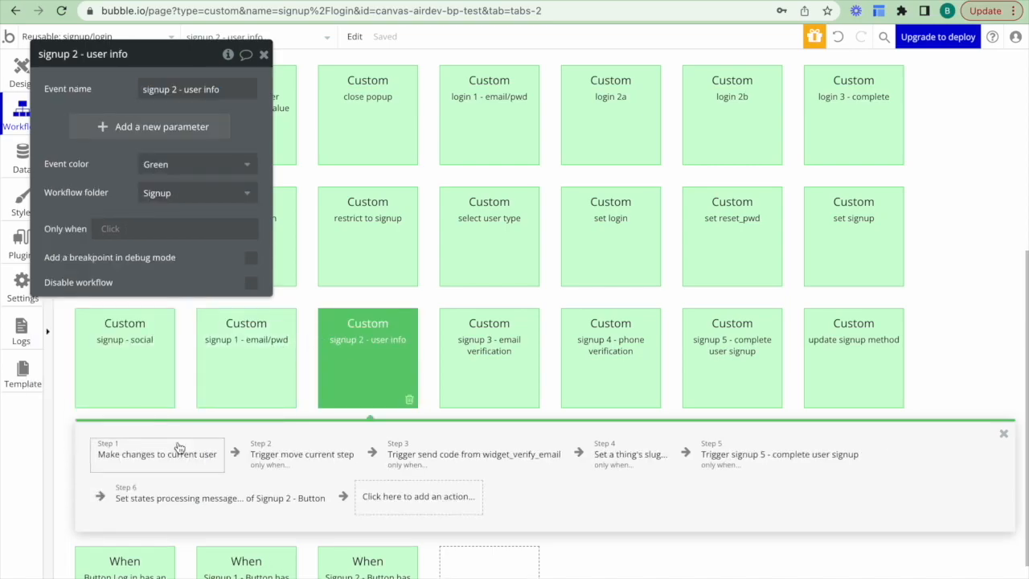
left_click(156, 453)
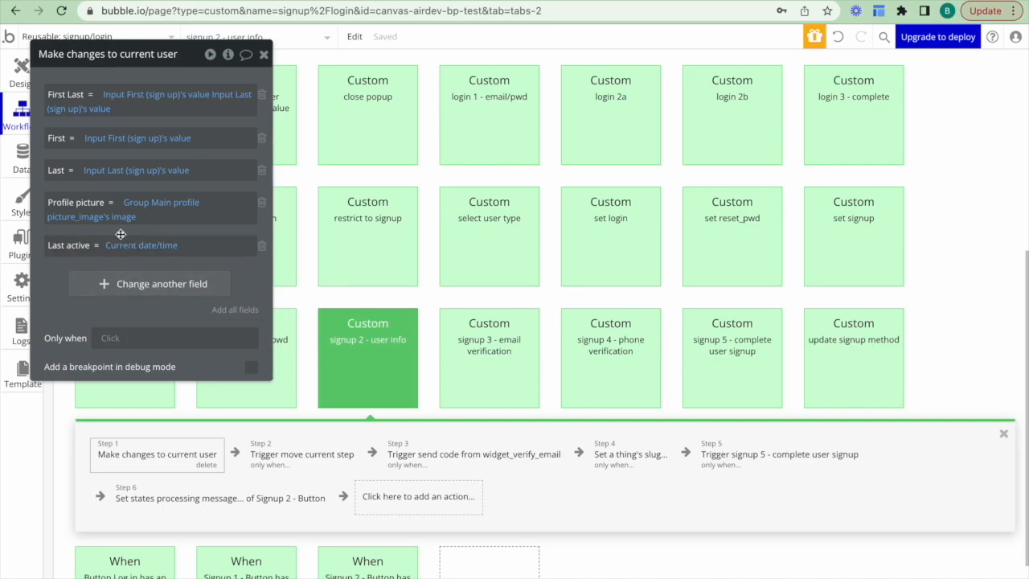
mouse_move(489, 344)
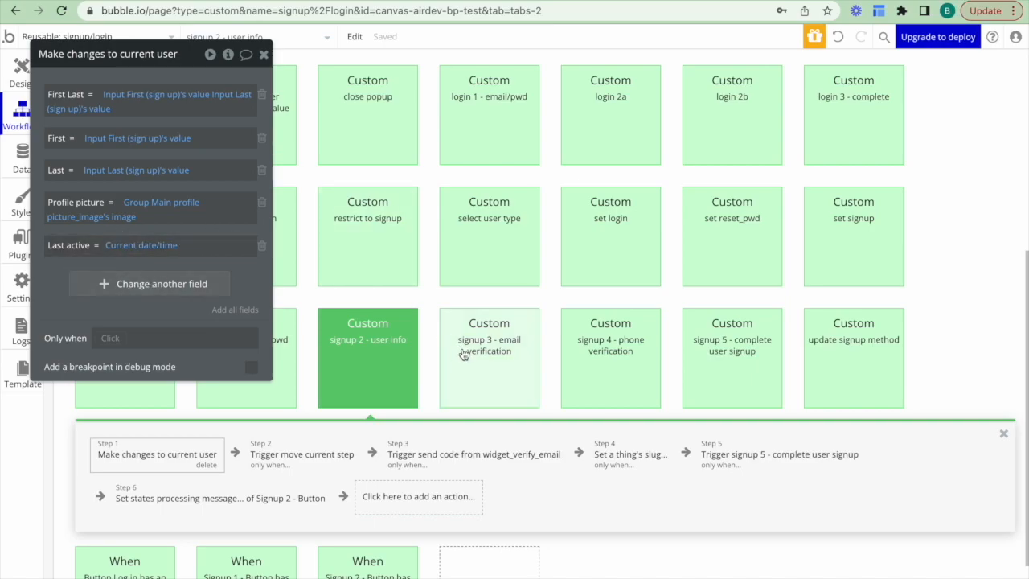
Step: Open 'signup 5 - complete user signup' and inspect its 'Go to page index' step
left_click(488, 357)
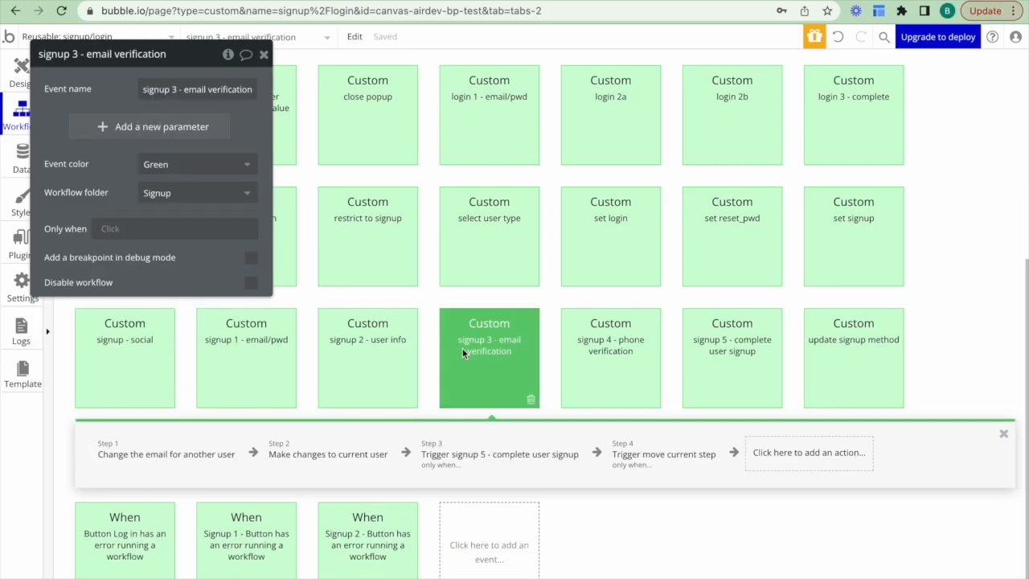
left_click(610, 358)
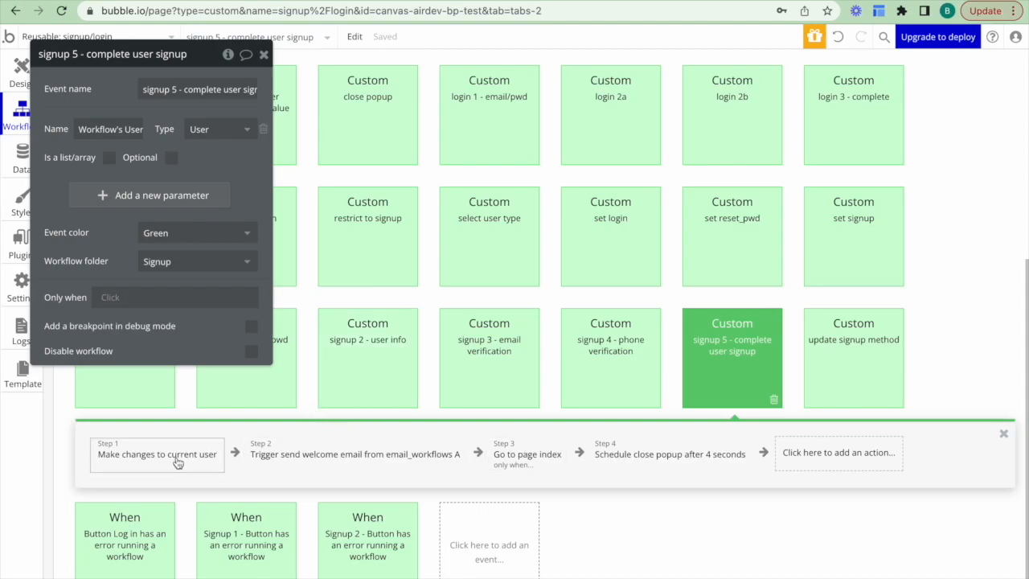
left_click(527, 454)
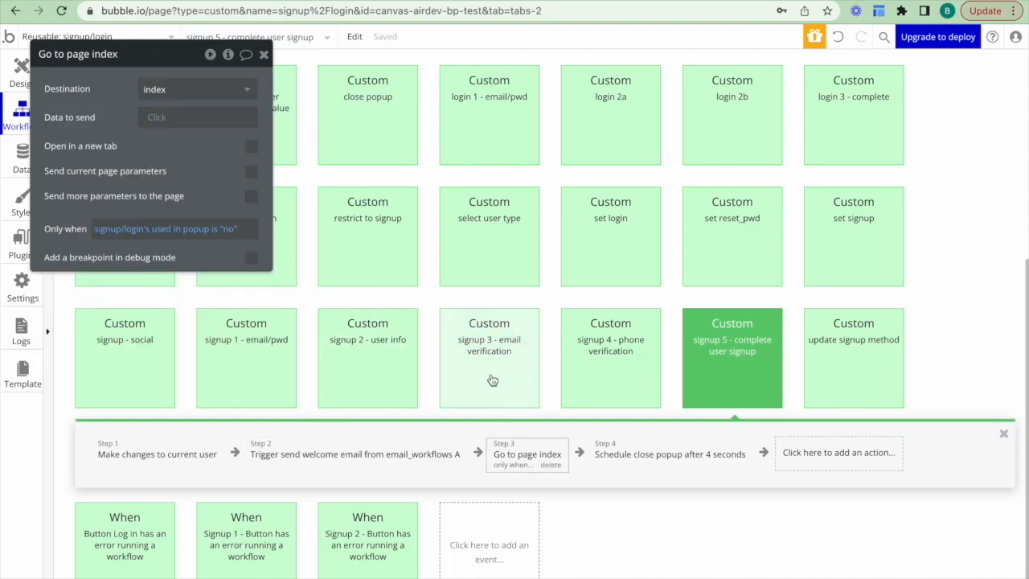
mouse_move(475, 338)
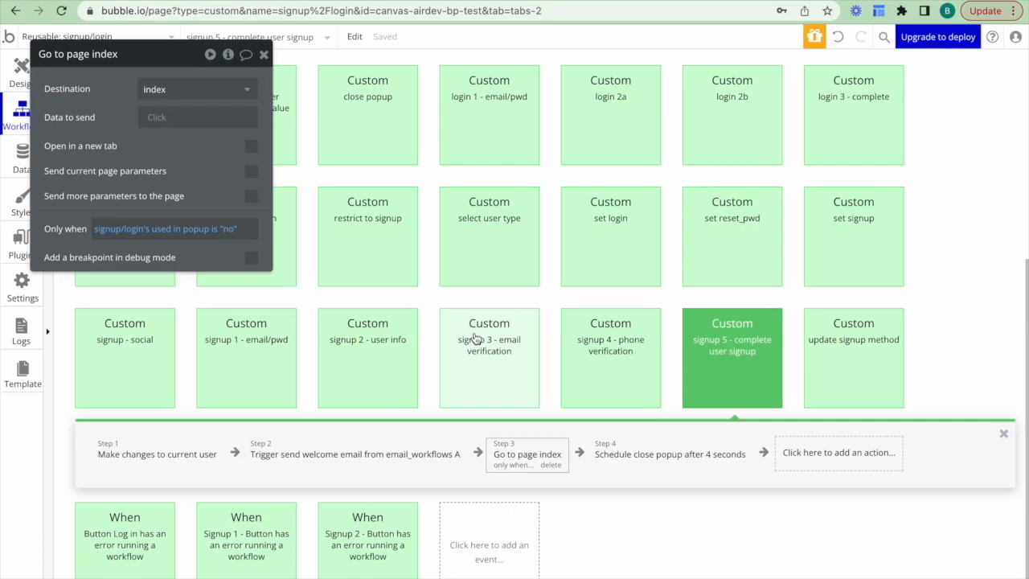